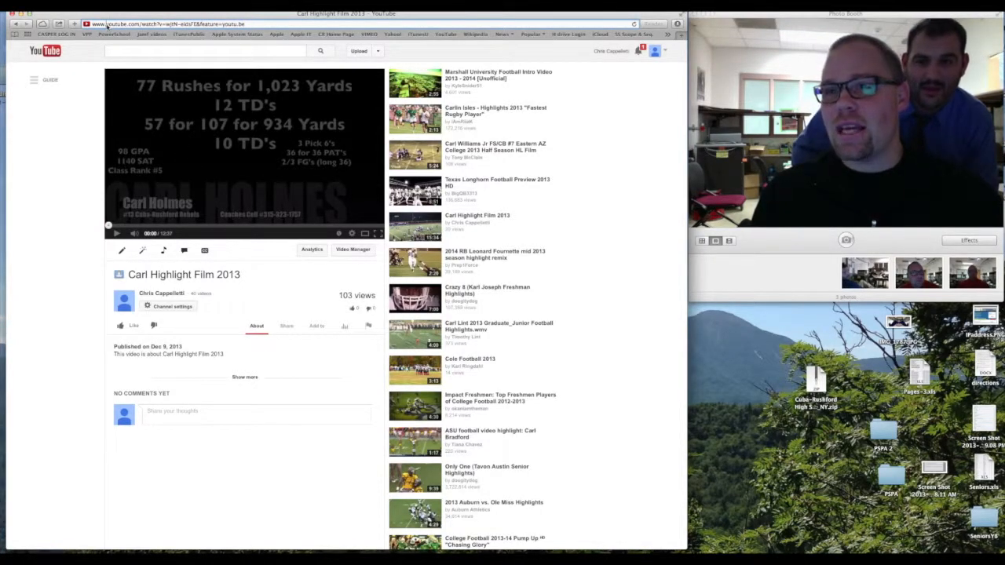
Select the Carl Highlight Film 2013 page URL in Safari's address bar
click(157, 24)
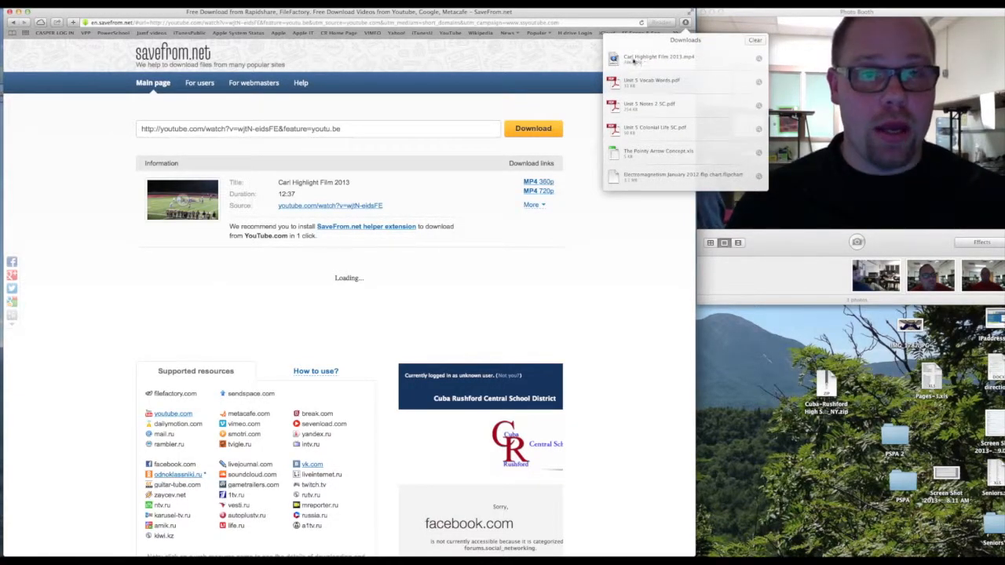
Select the finished Carl Highlight Film 2013.mp4 in Safari's Downloads list
click(679, 58)
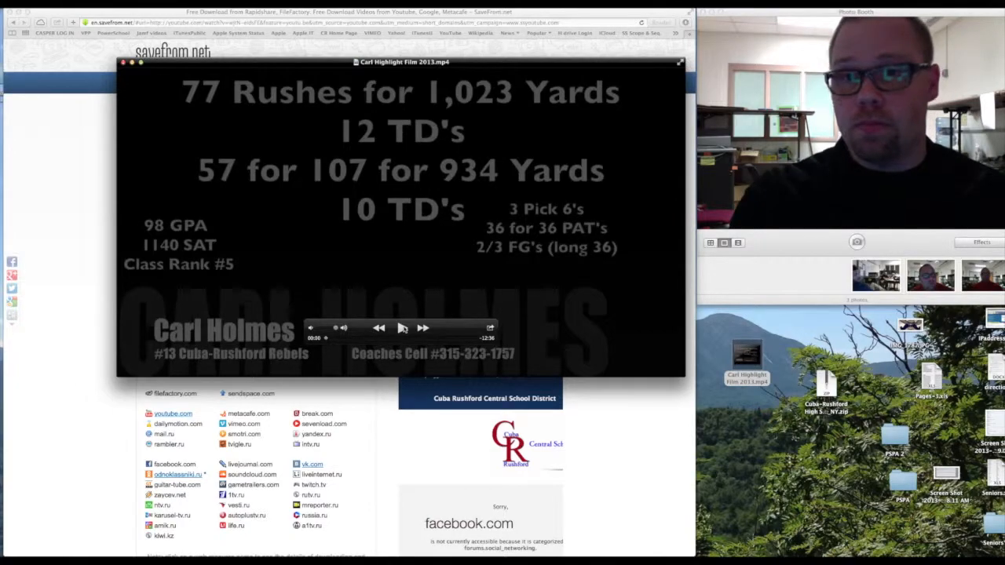
Play the Carl Highlight Film 2013 video in QuickTime, then pause it
click(403, 328)
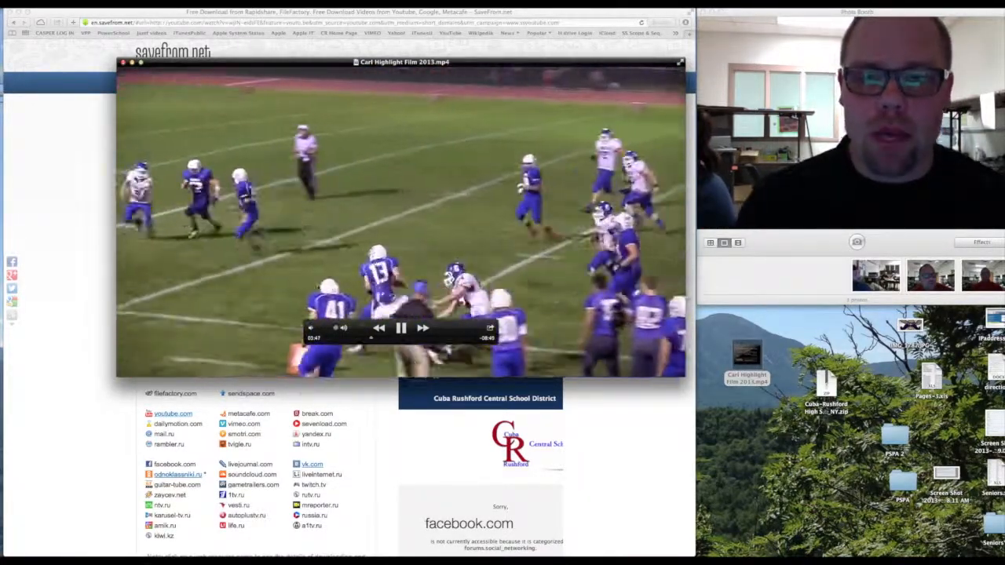
click(401, 329)
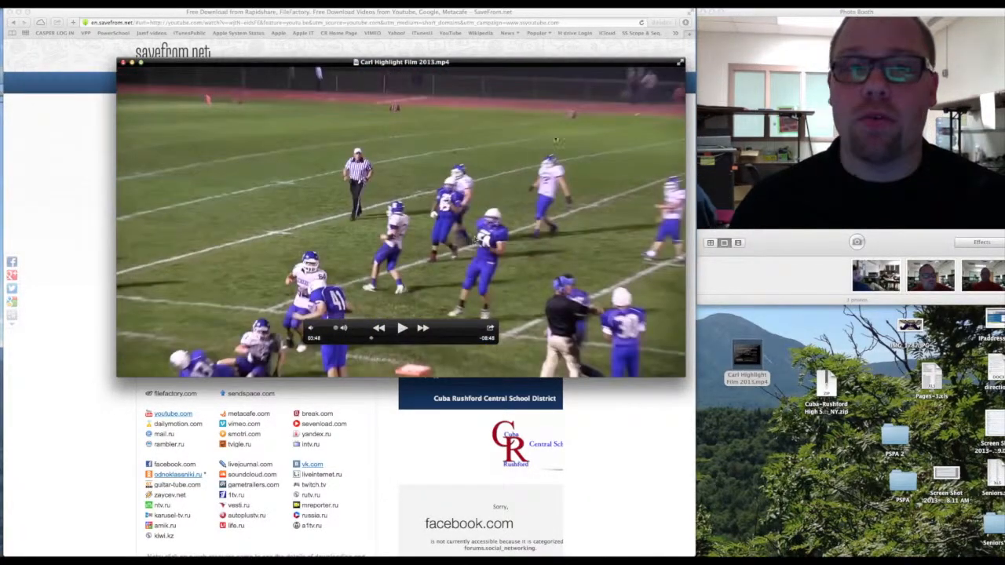